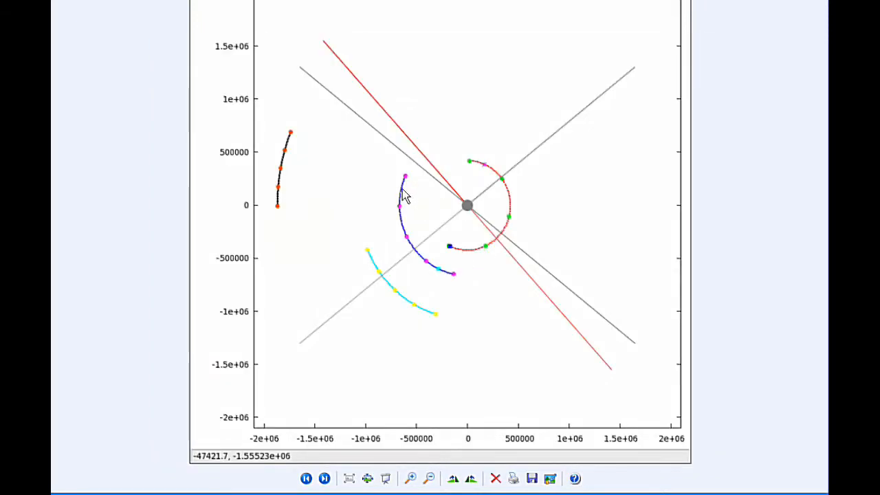
mouse_move(406, 237)
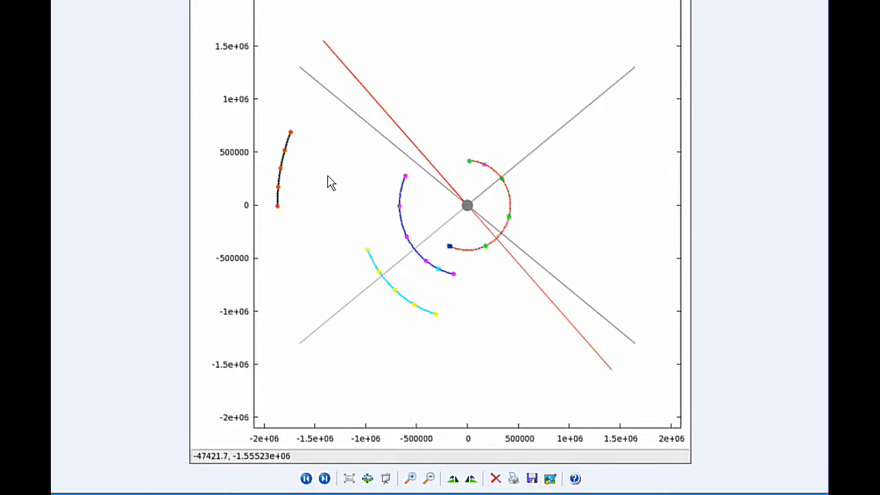
mouse_move(294, 140)
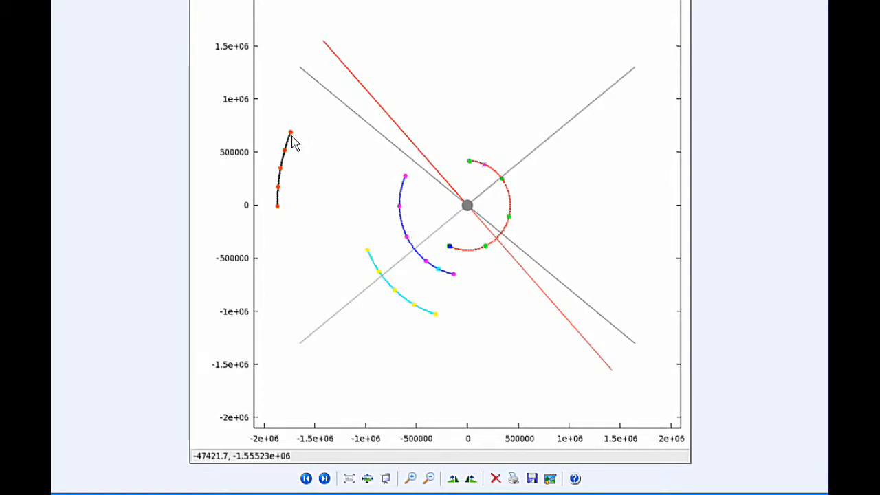
mouse_move(336, 218)
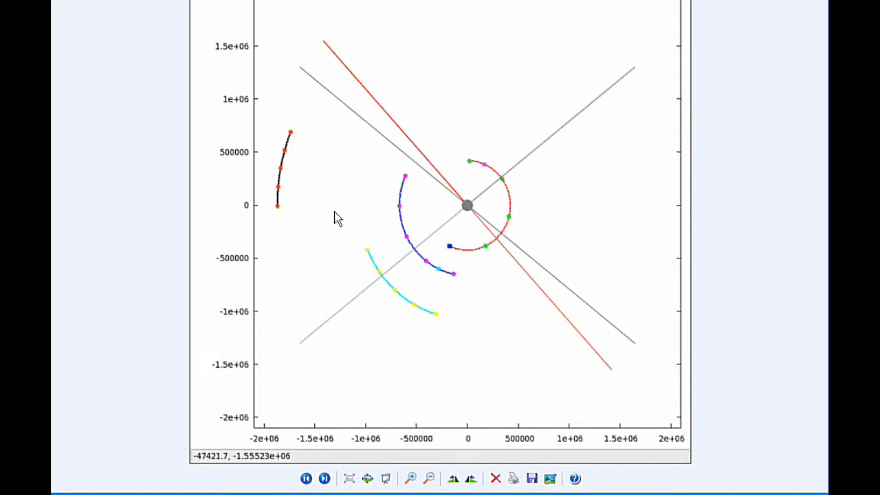
mouse_move(391, 292)
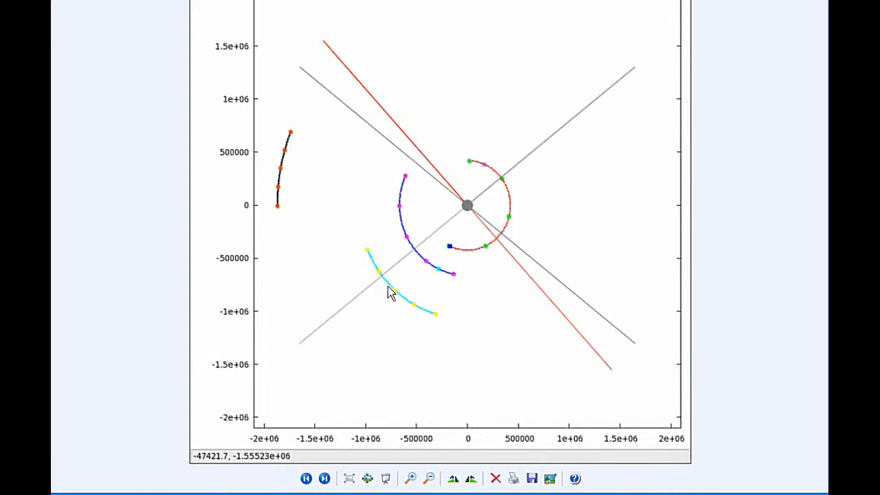
mouse_move(448, 248)
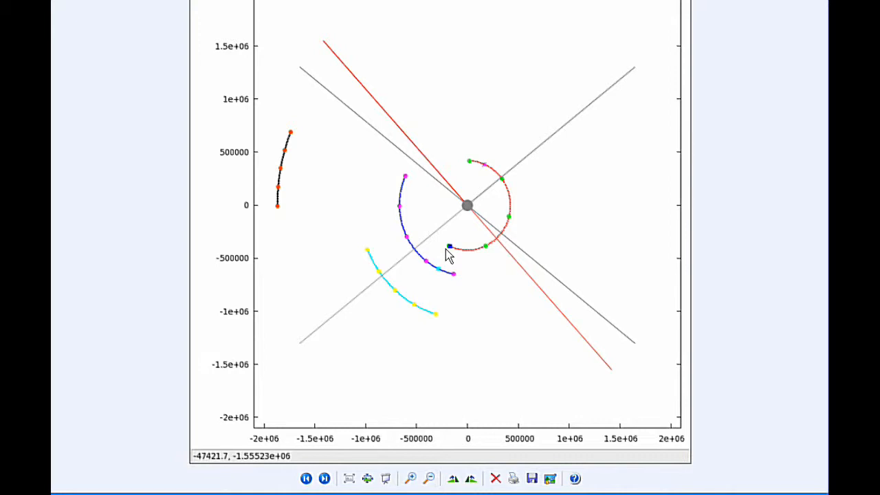
mouse_move(692, 385)
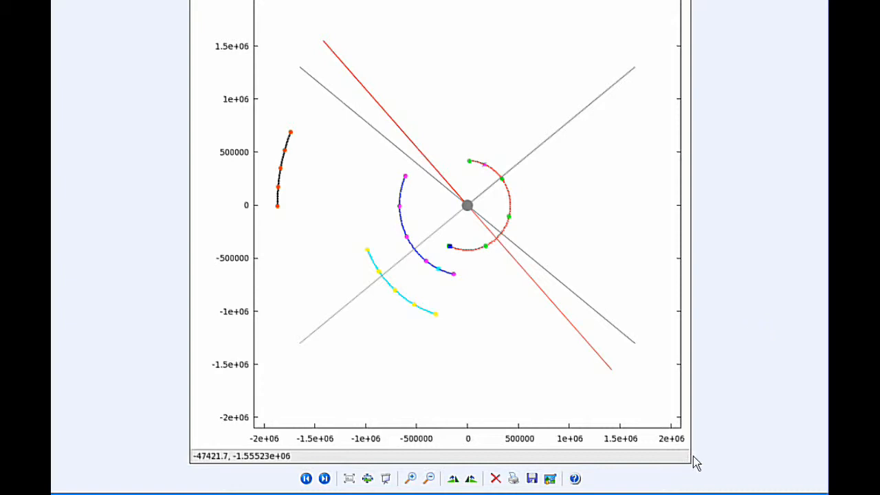
mouse_move(487, 260)
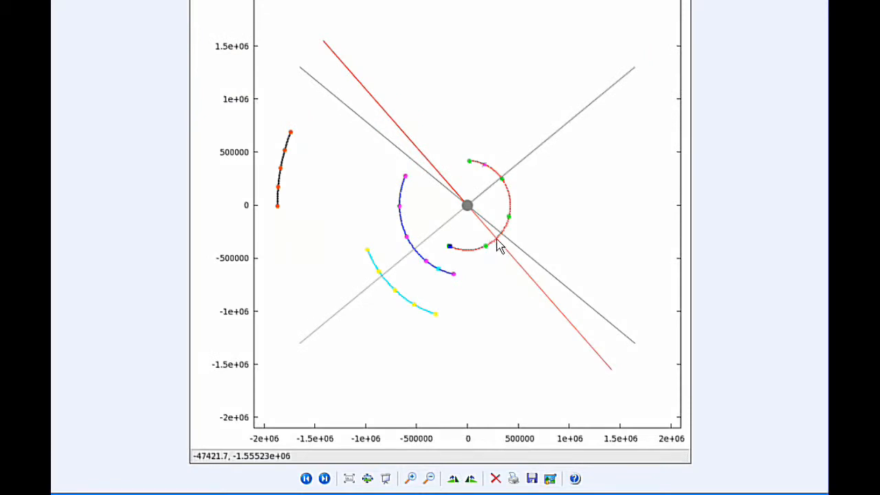
mouse_move(492, 262)
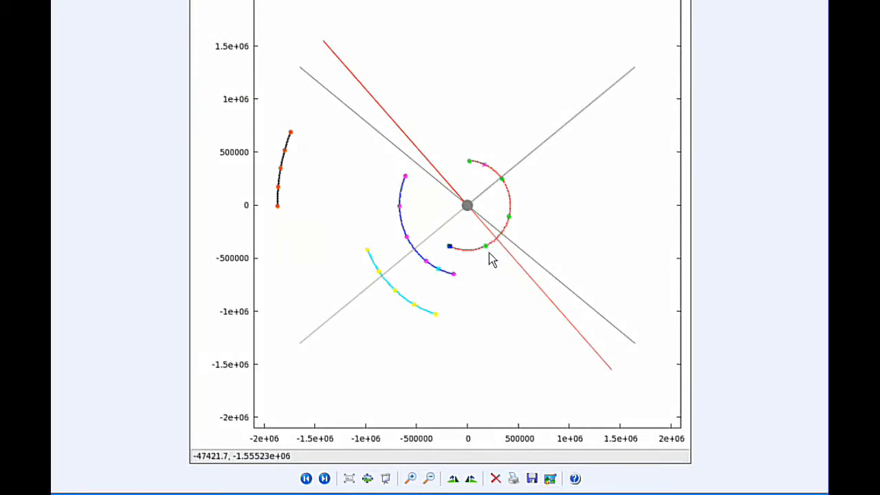
mouse_move(454, 264)
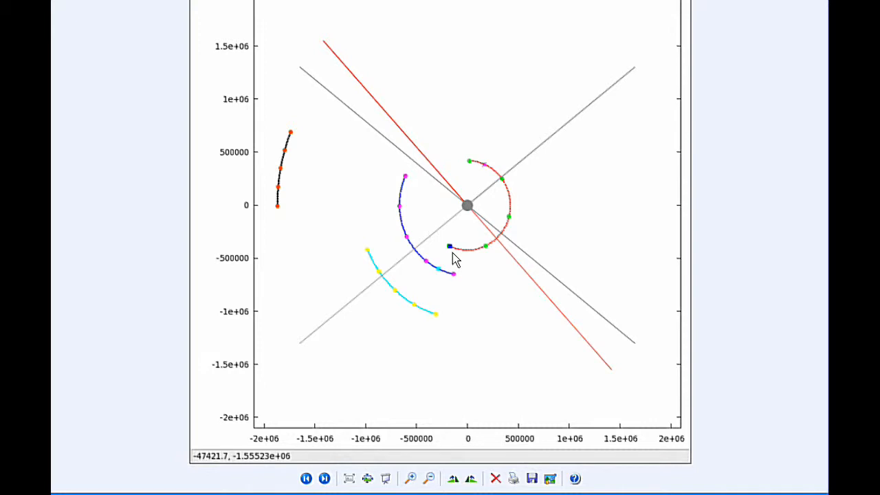
mouse_move(385, 288)
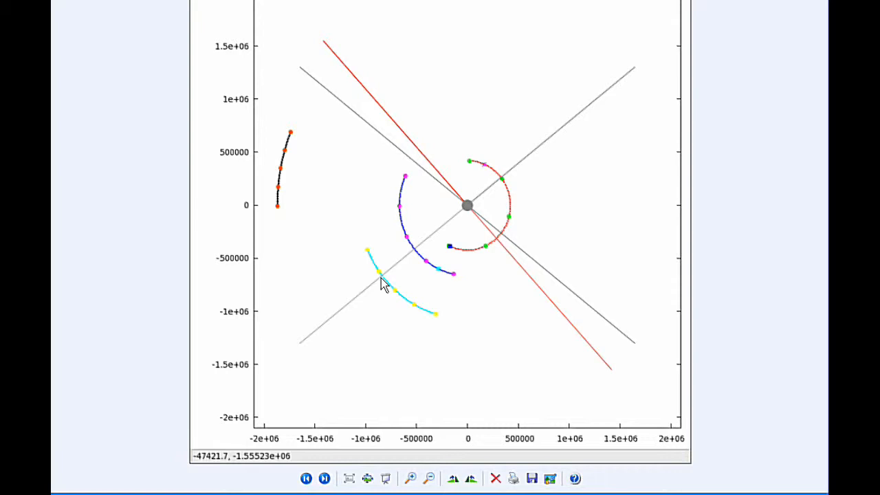
mouse_move(388, 288)
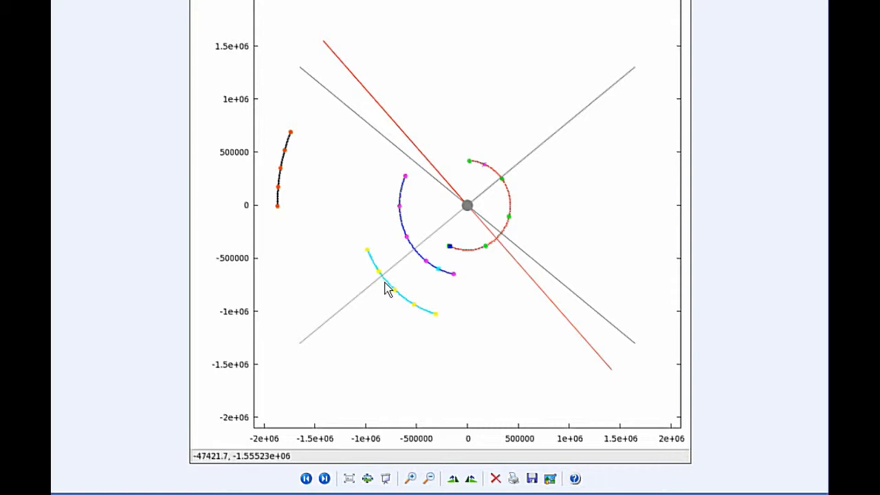
mouse_move(429, 316)
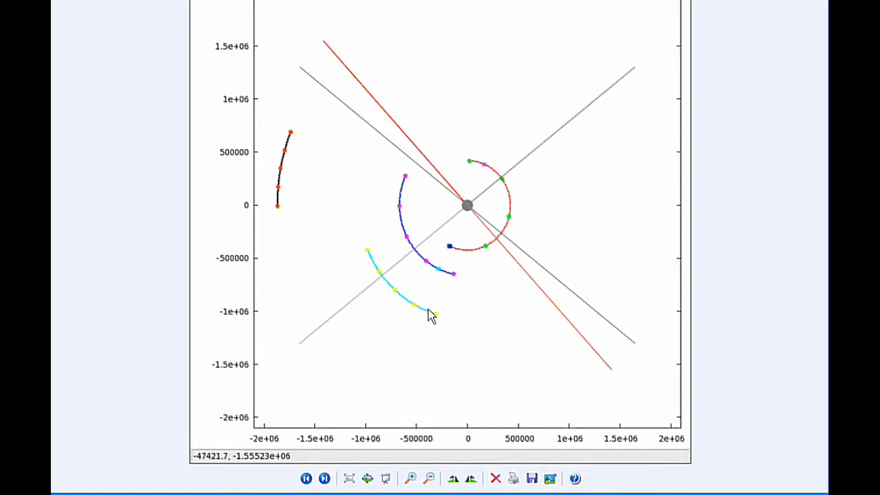
mouse_move(561, 299)
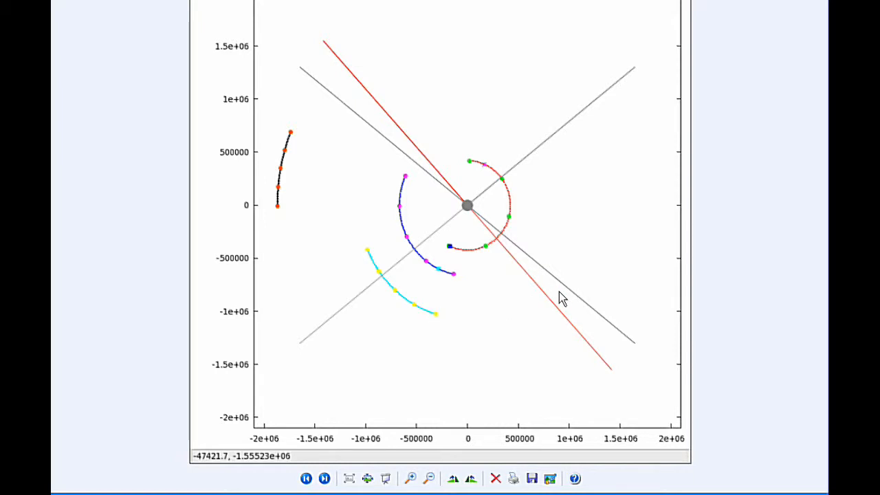
mouse_move(559, 257)
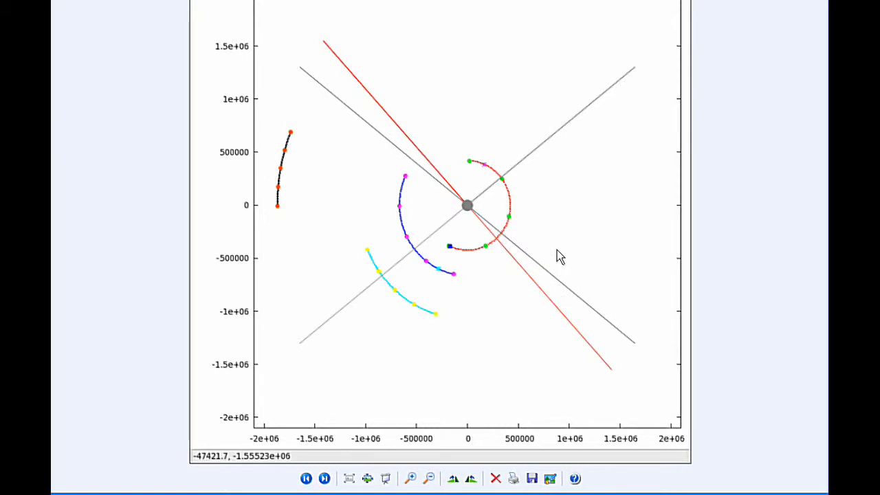
mouse_move(497, 250)
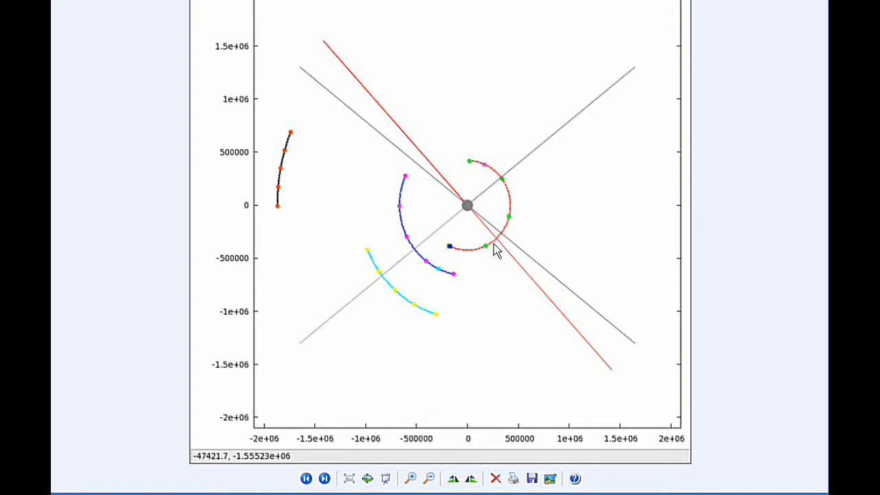
mouse_move(528, 226)
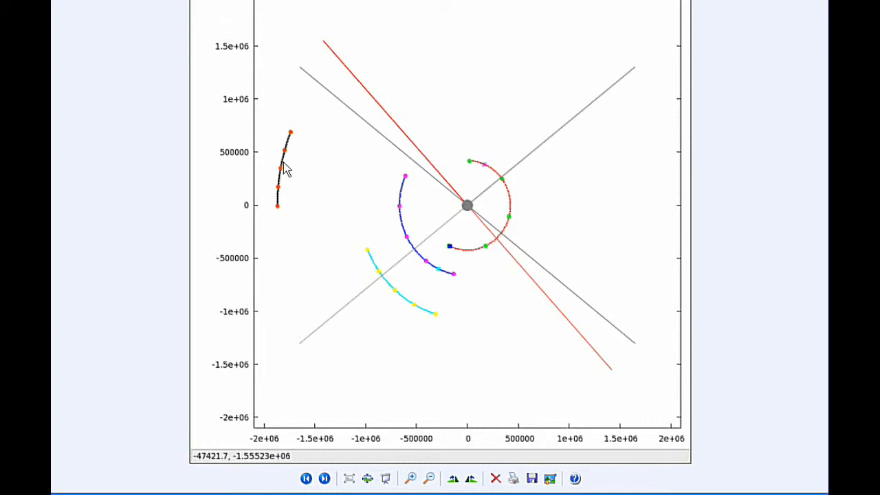
mouse_move(296, 187)
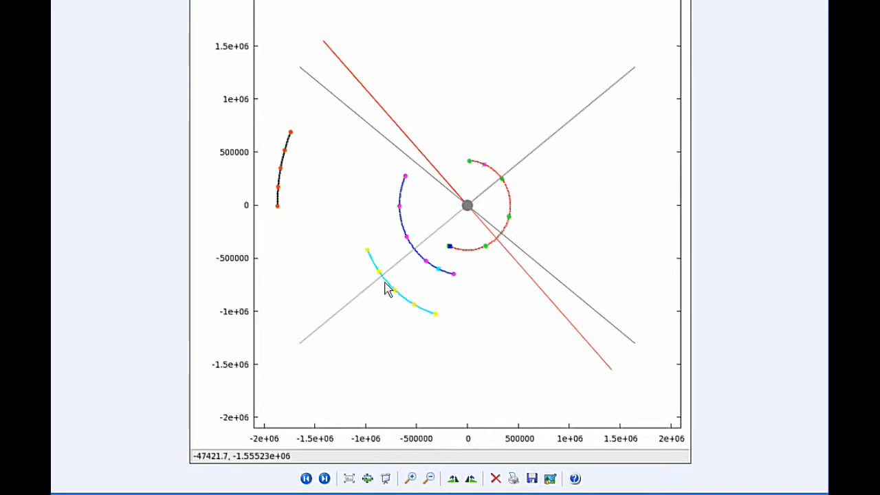
mouse_move(283, 172)
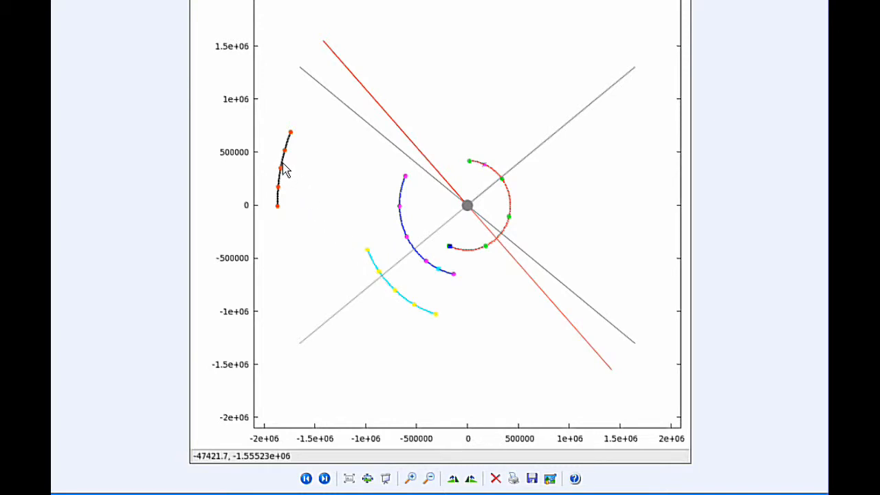
mouse_move(297, 183)
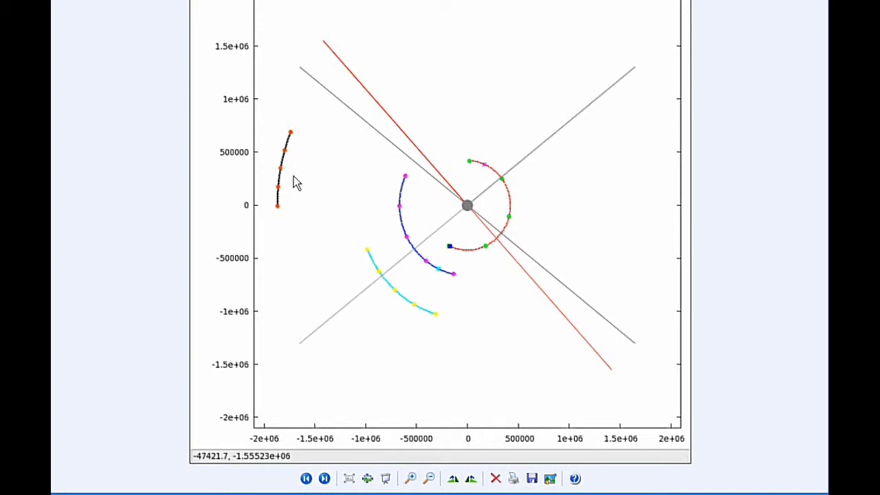
mouse_move(290, 172)
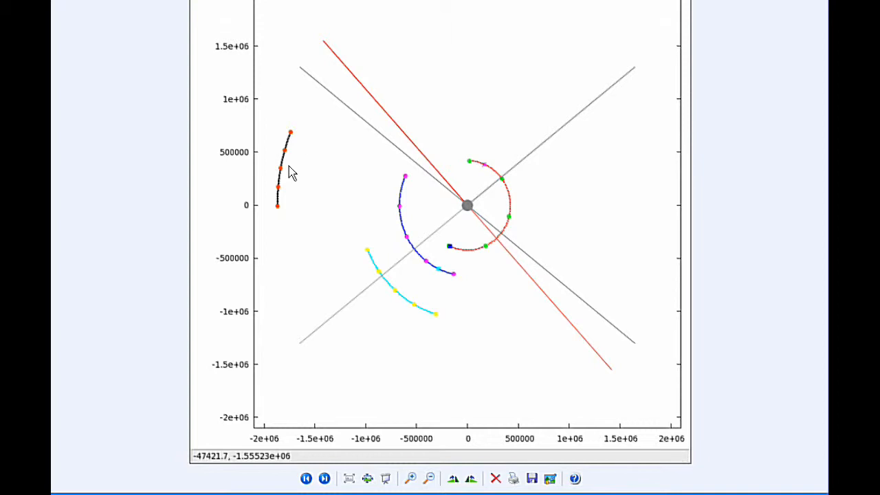
mouse_move(313, 122)
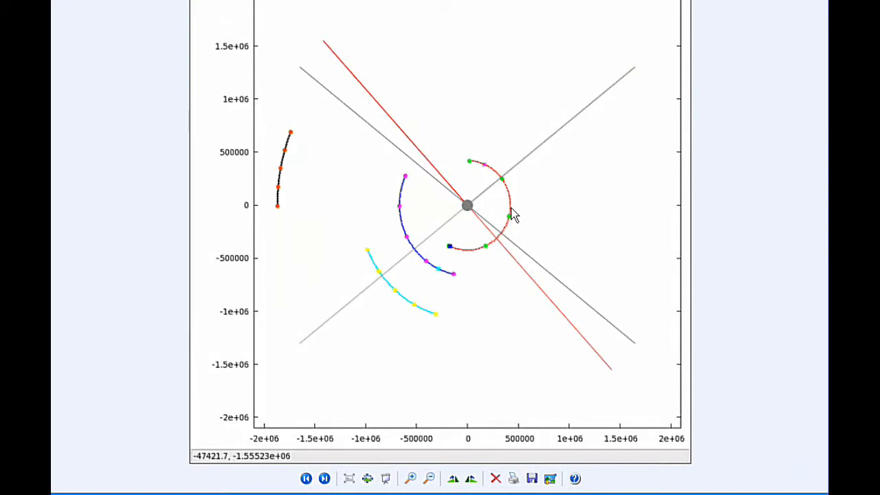
mouse_move(412, 257)
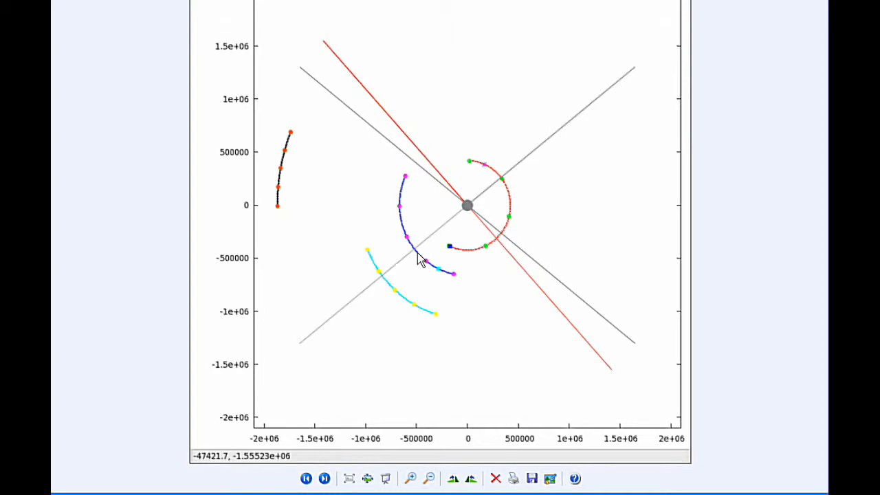
mouse_move(423, 268)
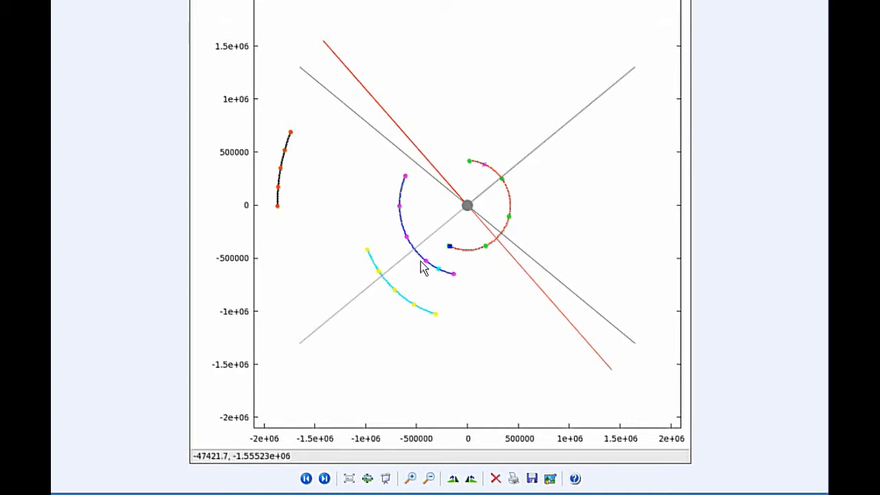
mouse_move(423, 261)
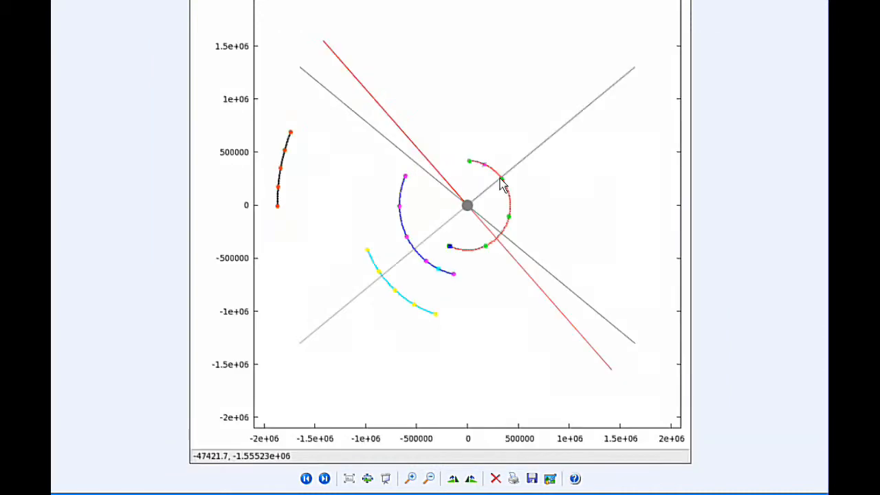
mouse_move(487, 174)
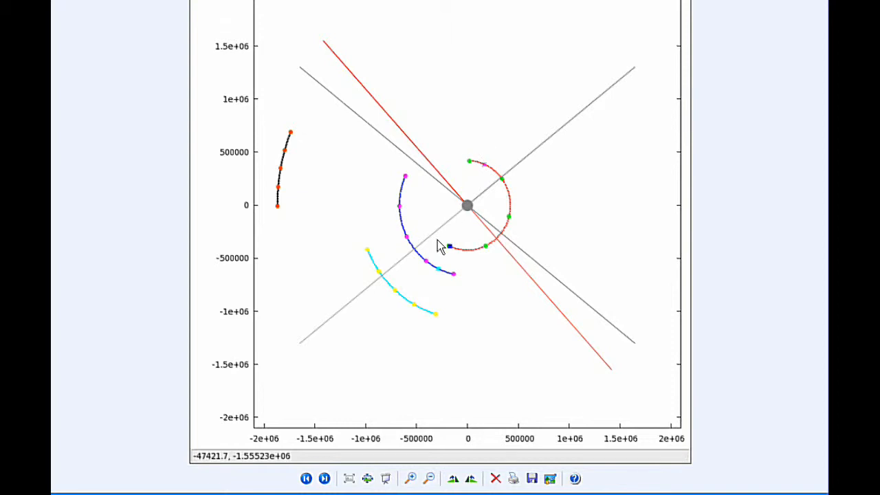
mouse_move(427, 272)
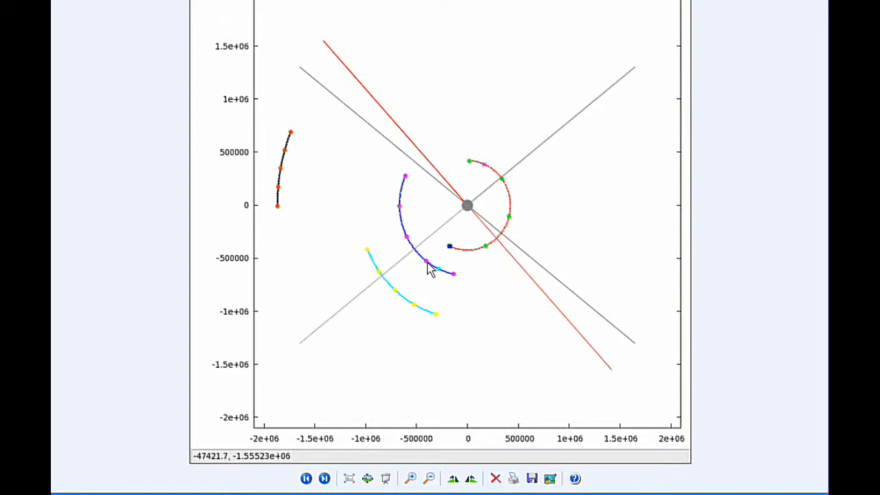
mouse_move(393, 160)
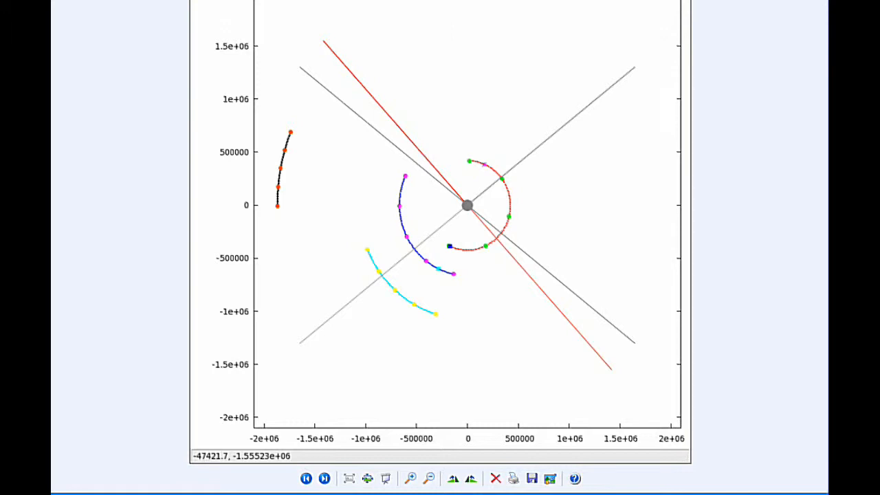
mouse_move(421, 132)
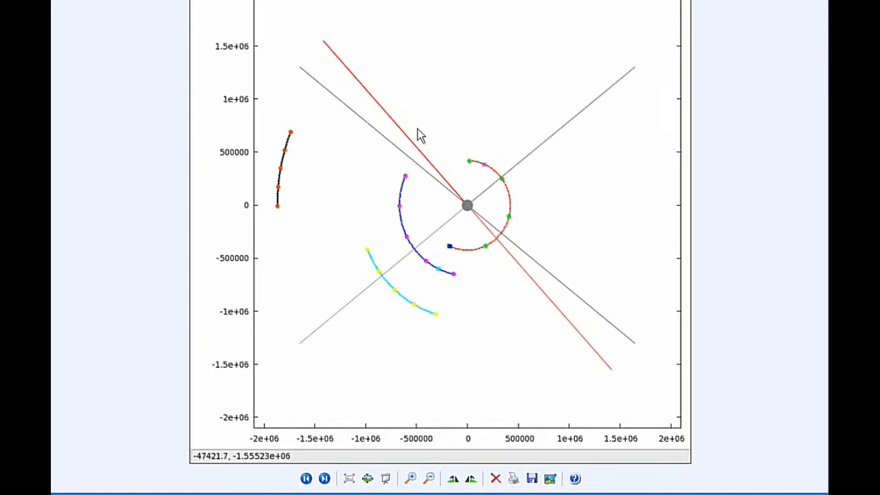
mouse_move(437, 298)
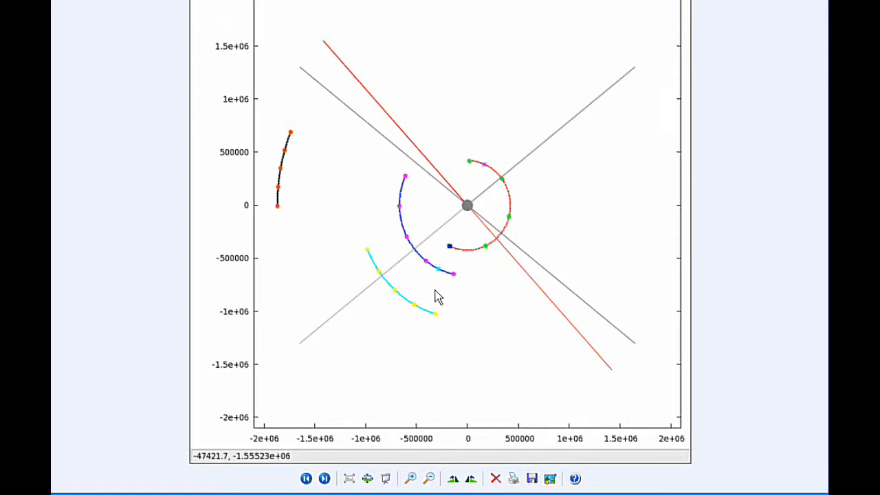
mouse_move(440, 281)
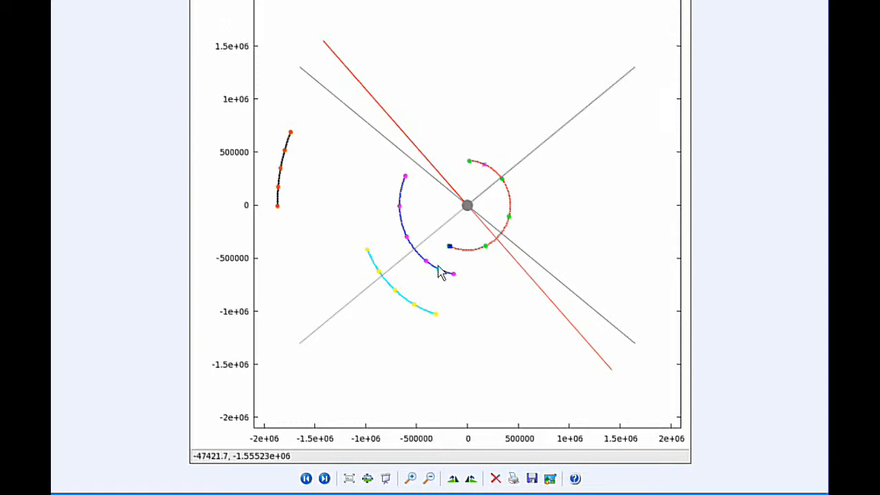
mouse_move(448, 346)
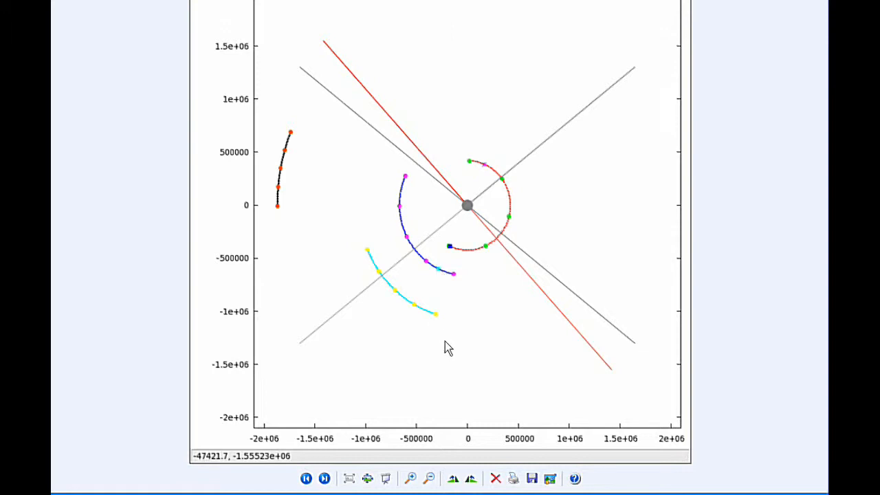
mouse_move(442, 355)
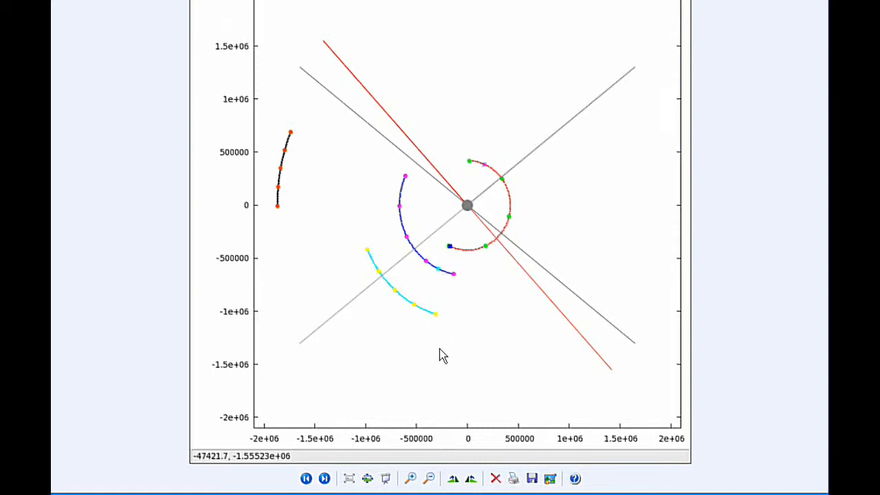
mouse_move(482, 171)
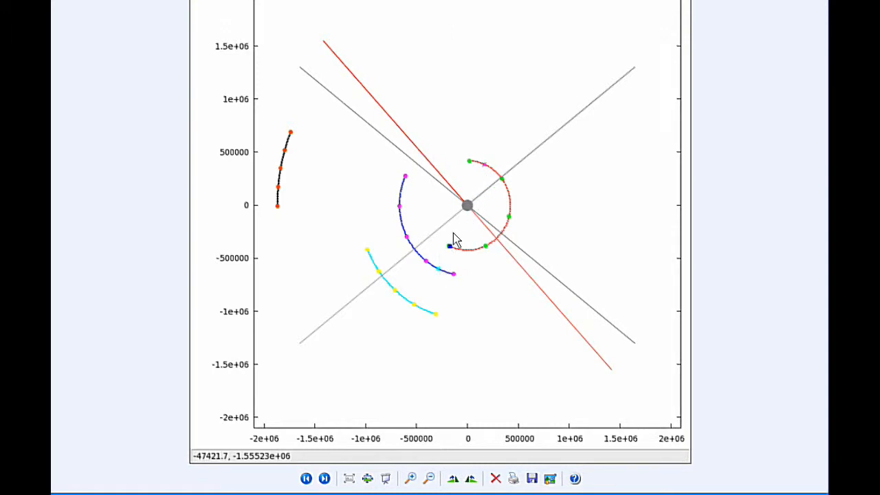
mouse_move(437, 272)
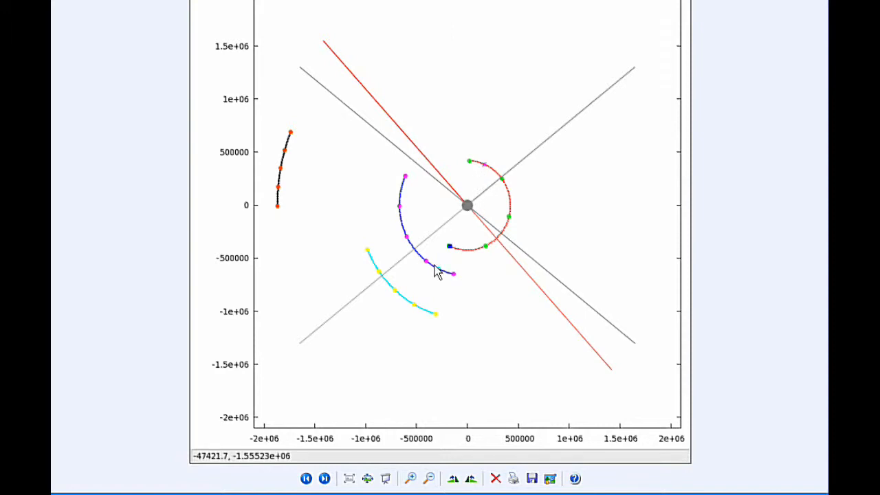
mouse_move(482, 187)
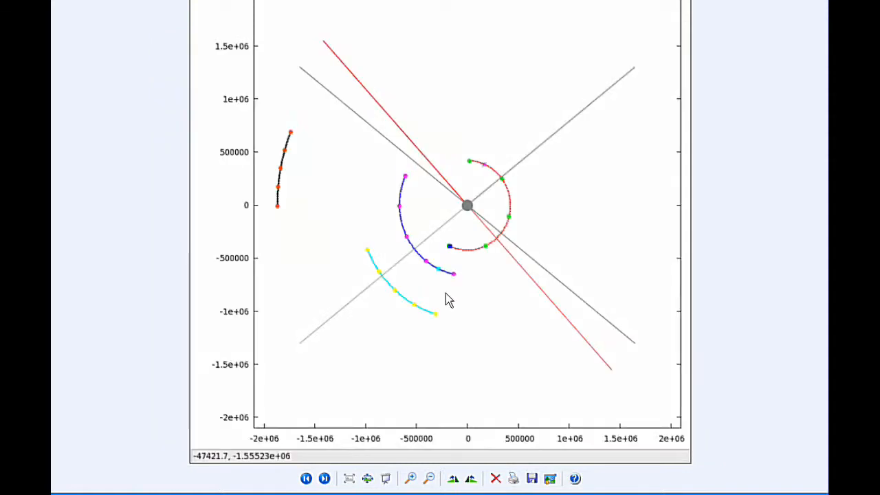
mouse_move(470, 281)
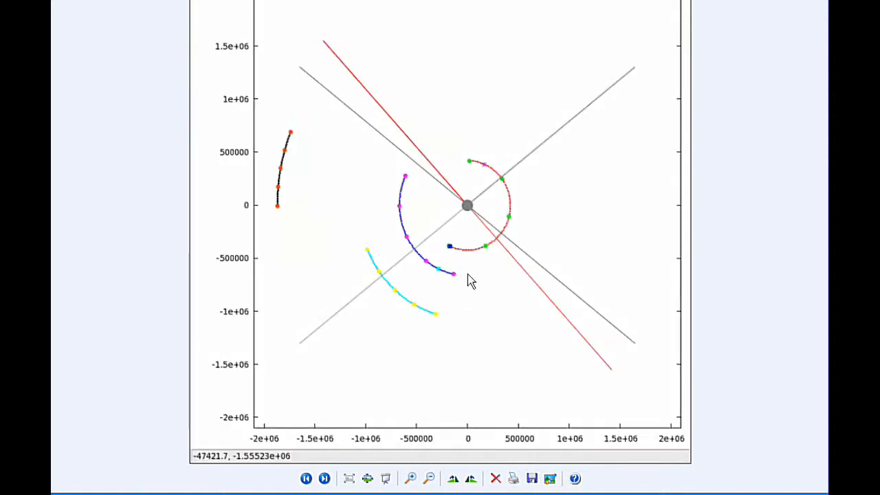
mouse_move(294, 141)
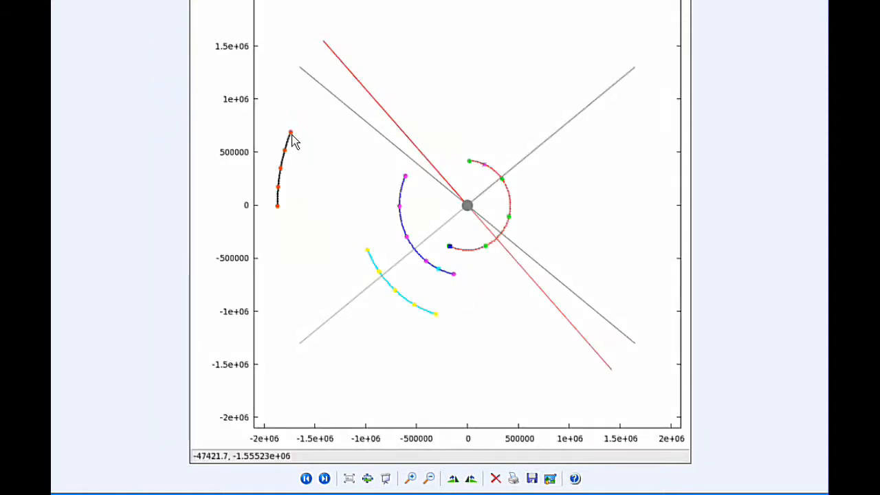
mouse_move(279, 212)
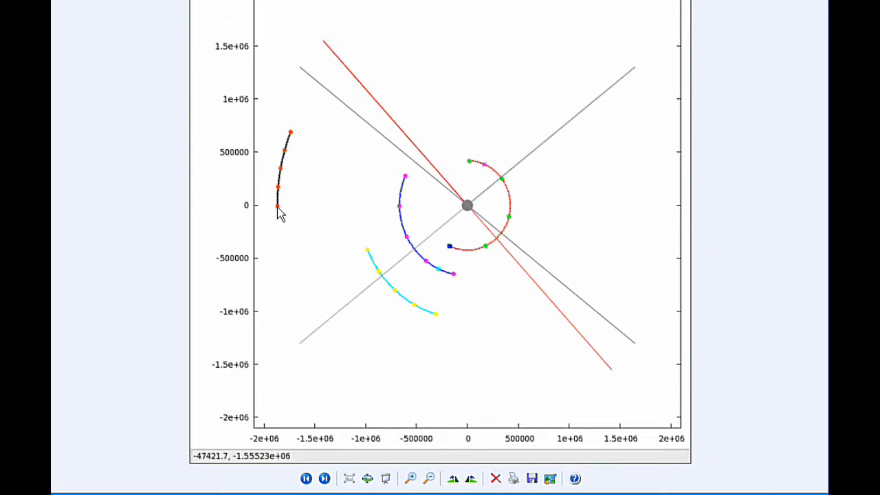
mouse_move(306, 311)
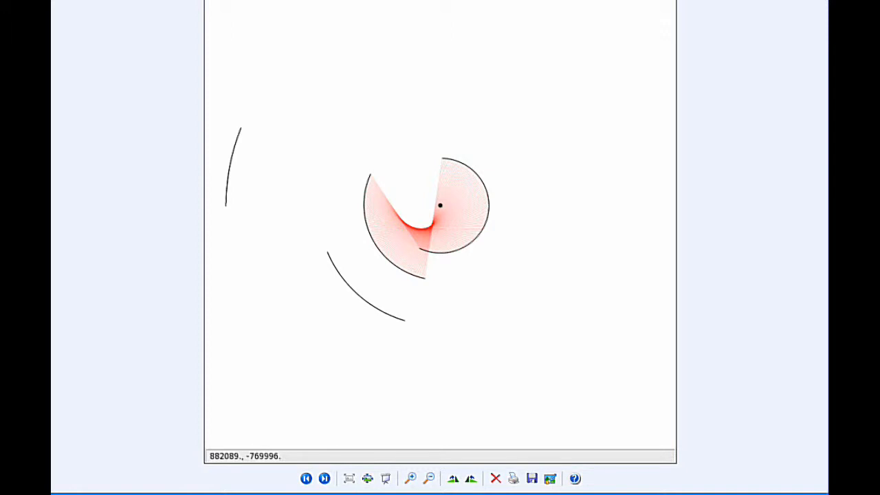
mouse_move(396, 95)
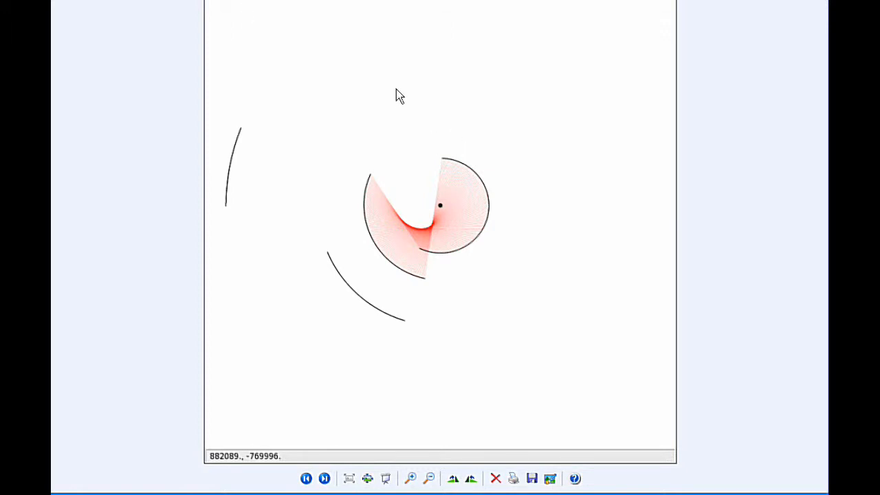
mouse_move(460, 205)
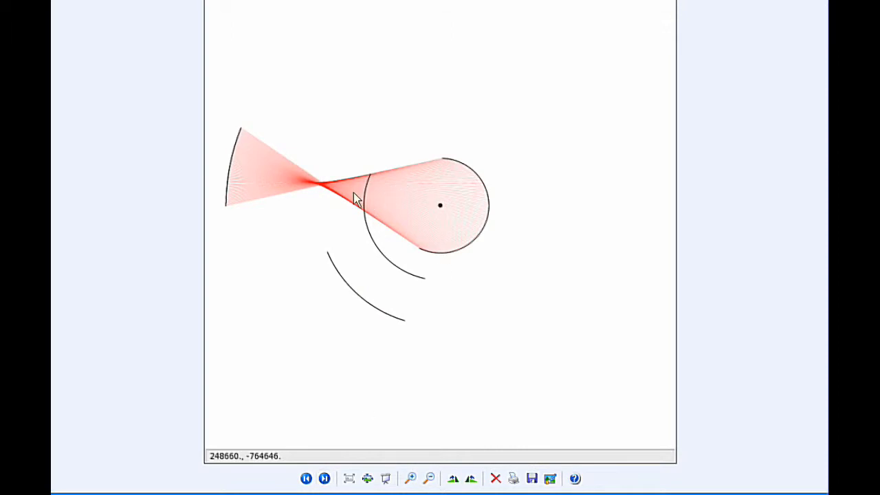
mouse_move(283, 187)
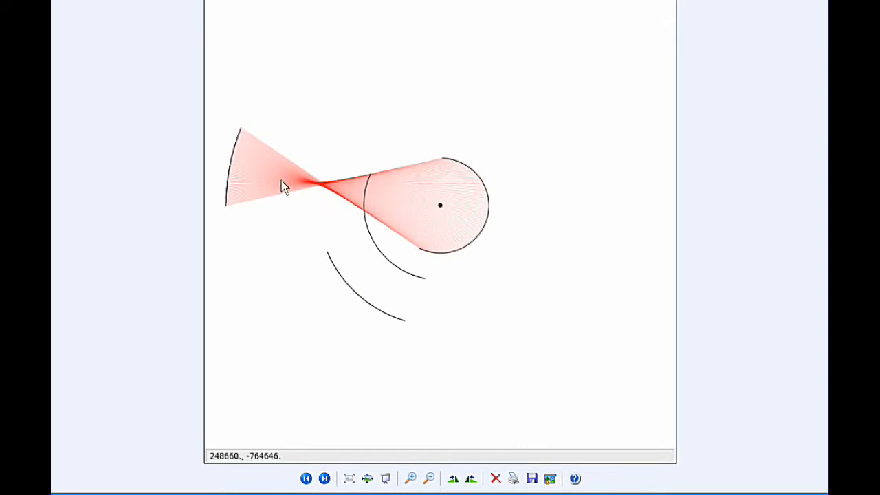
mouse_move(257, 162)
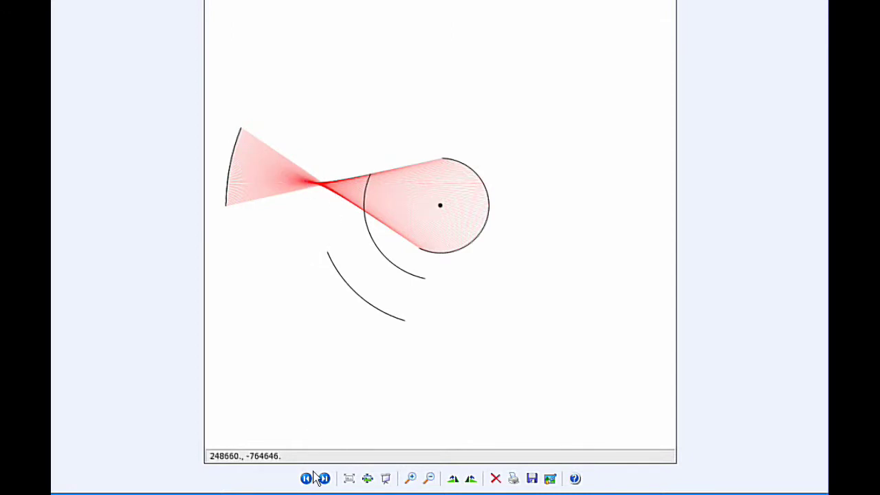
- Page forward through the next two red and blue orbit ray diagrams
left_click(322, 478)
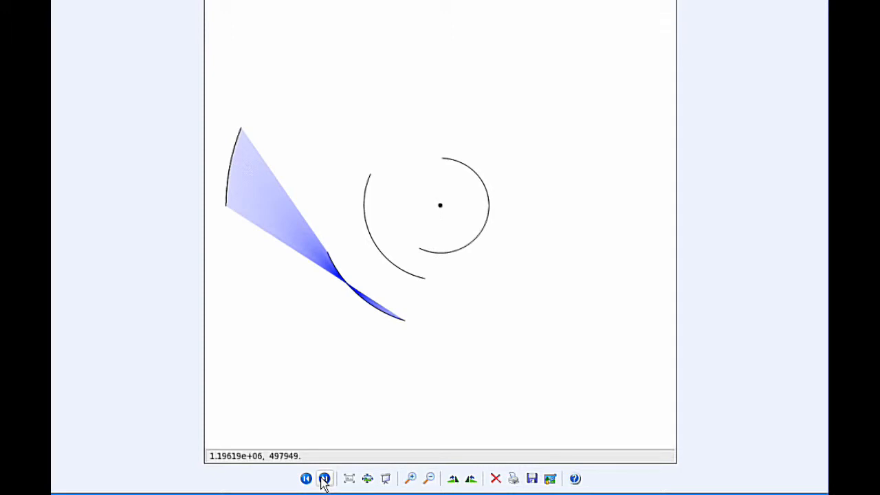
left_click(324, 476)
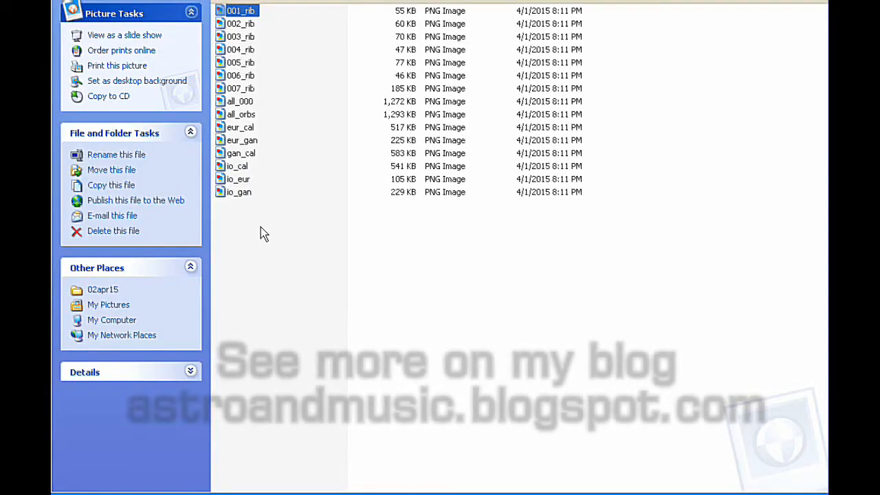
mouse_move(236, 172)
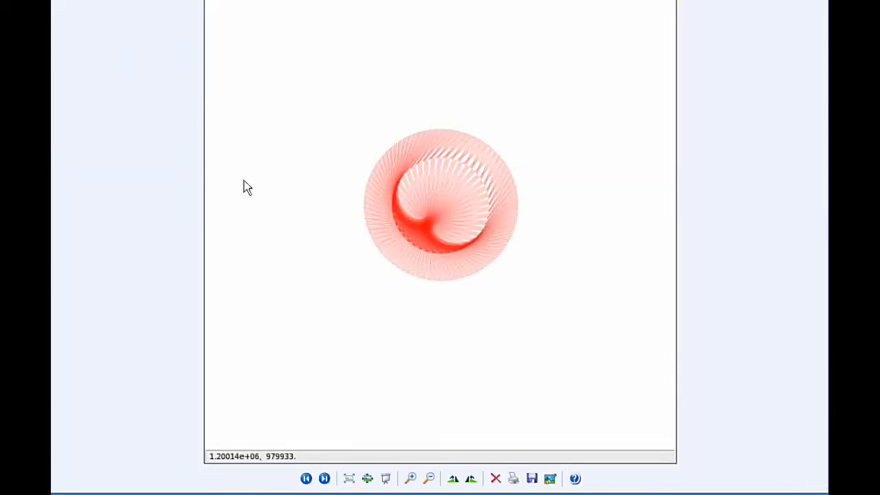
mouse_move(706, 30)
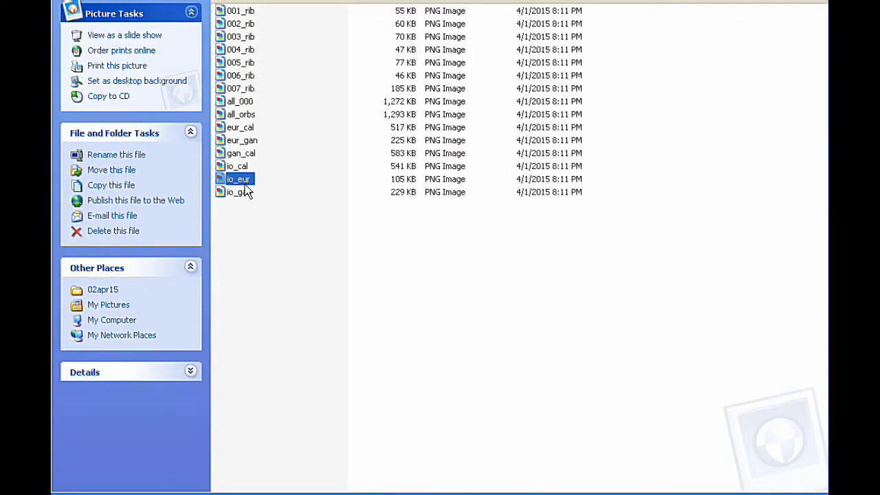
- View the io_gan, io_cal and gan_cal orbit images from the file list
double_click(239, 179)
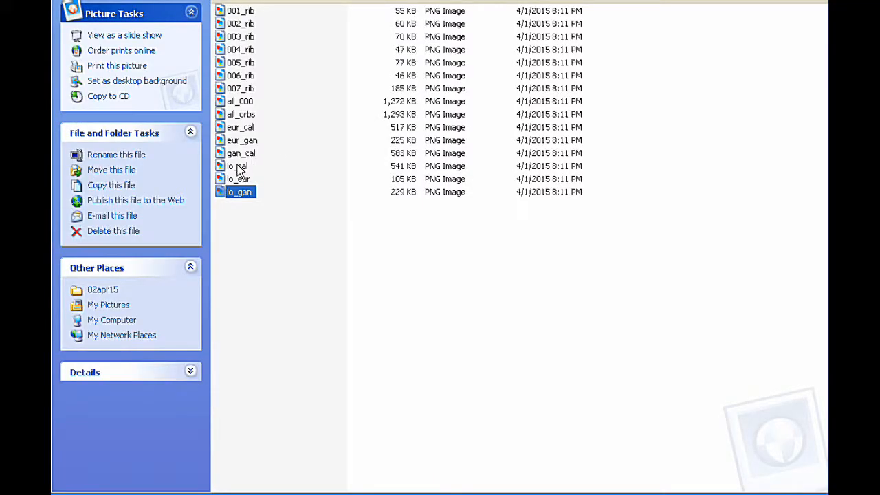
double_click(240, 193)
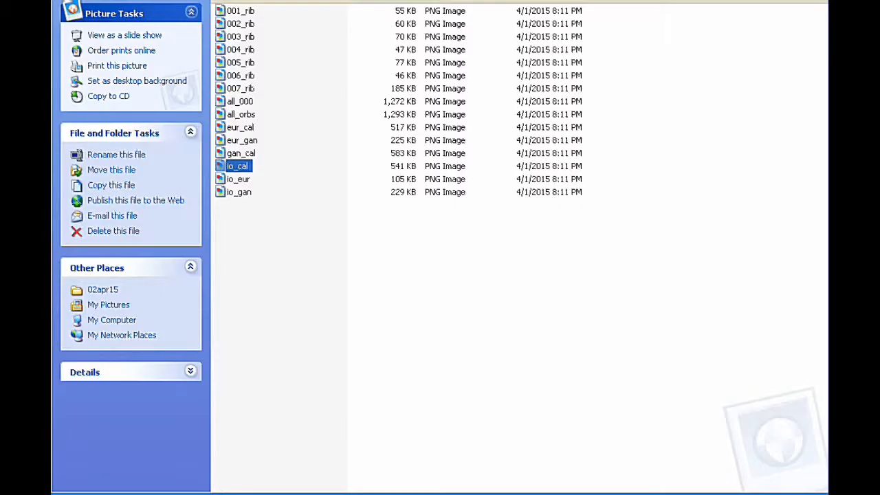
mouse_move(237, 165)
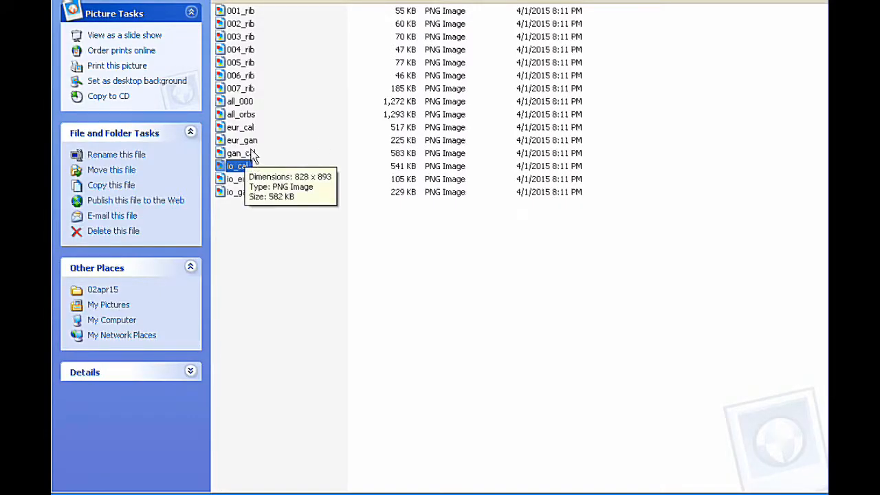
double_click(237, 165)
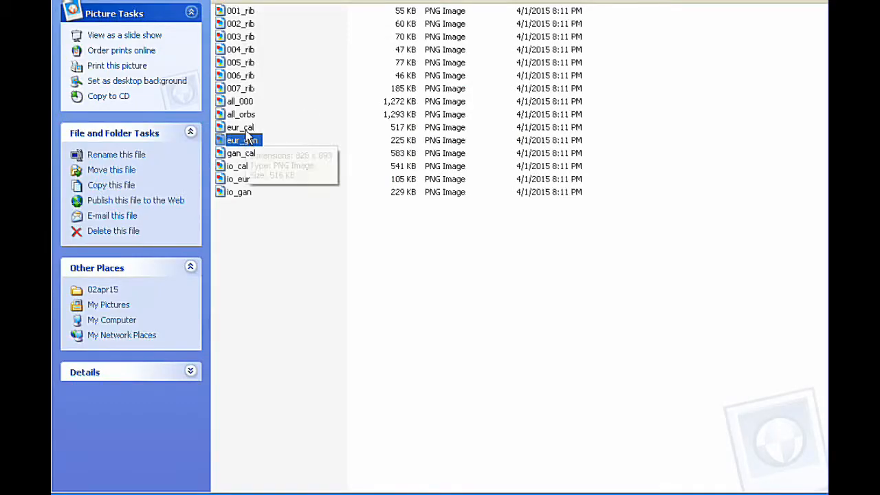
- View the eur_gan and all_000 combined orbit images, then launch the Stellarium sky simulation
double_click(241, 140)
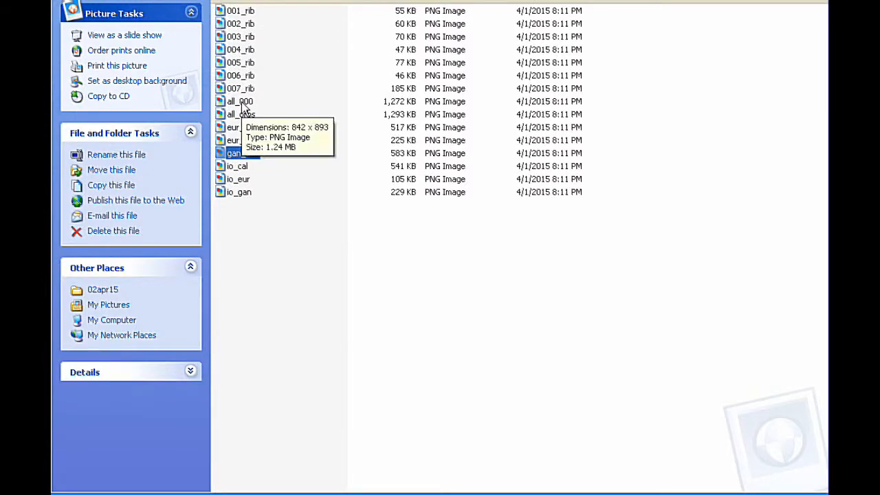
double_click(234, 153)
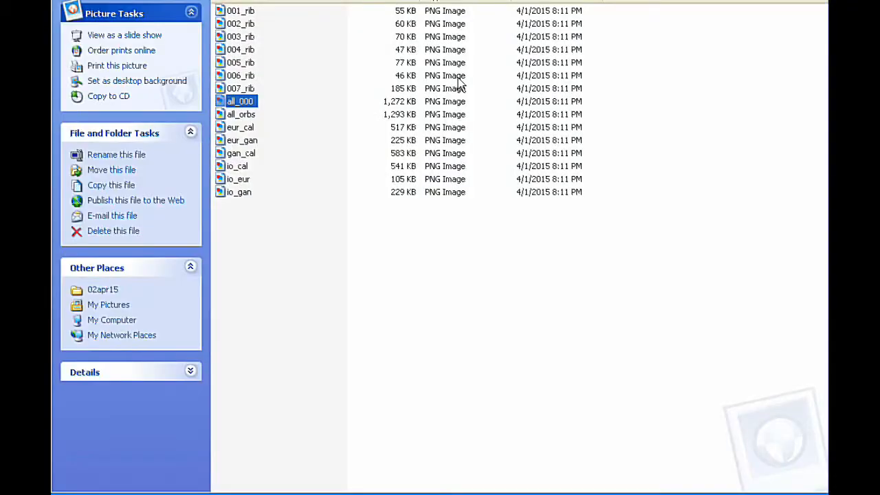
double_click(239, 102)
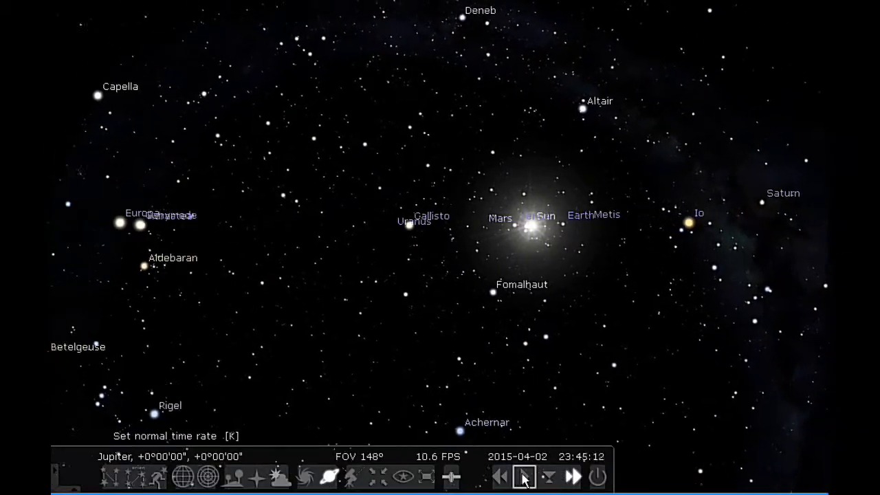
- Run the sky simulation at normal speed, then scroll the page to the Jupiter photo's observation notes
left_click(525, 476)
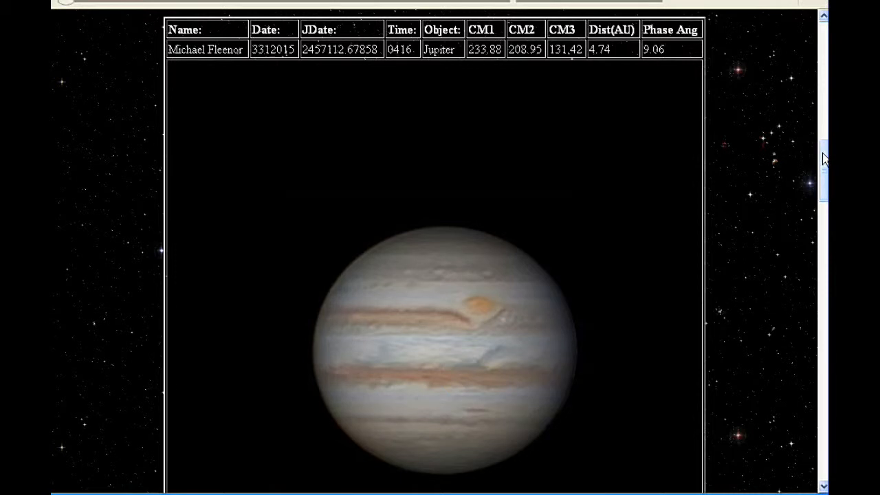
scroll("down", 3)
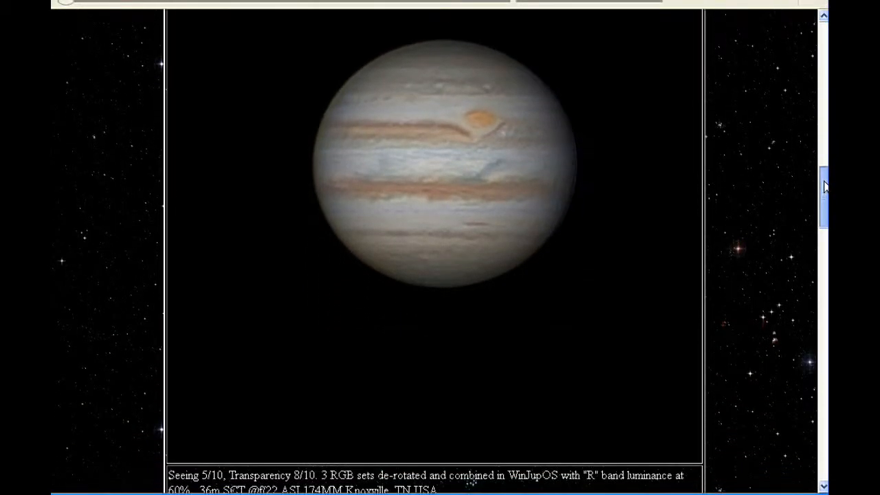